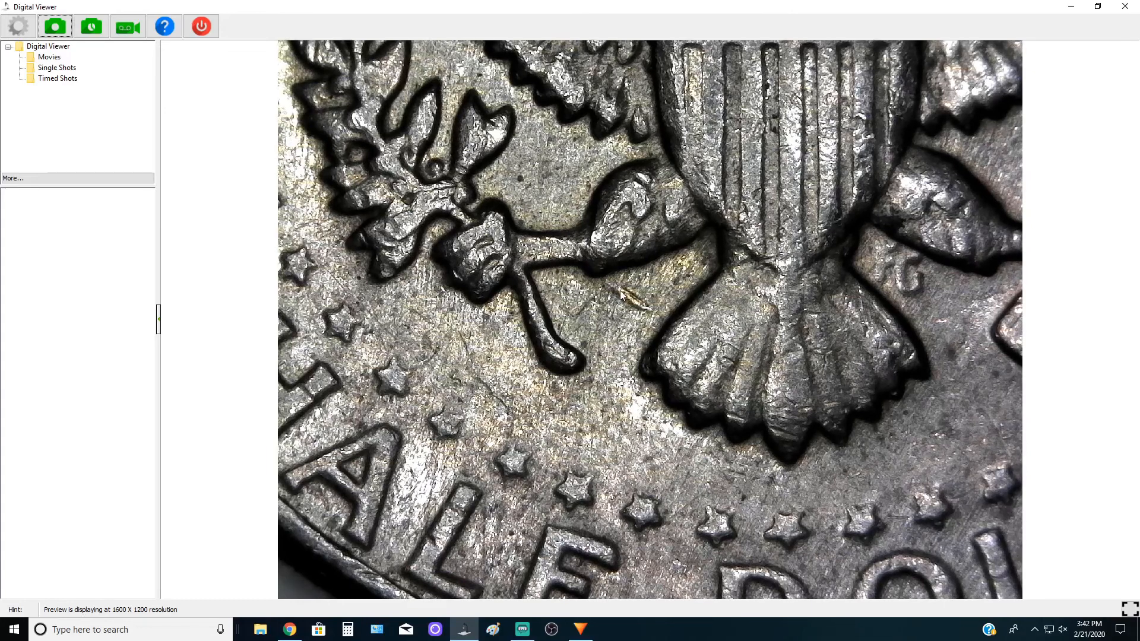
pyautogui.moveTo(702, 331)
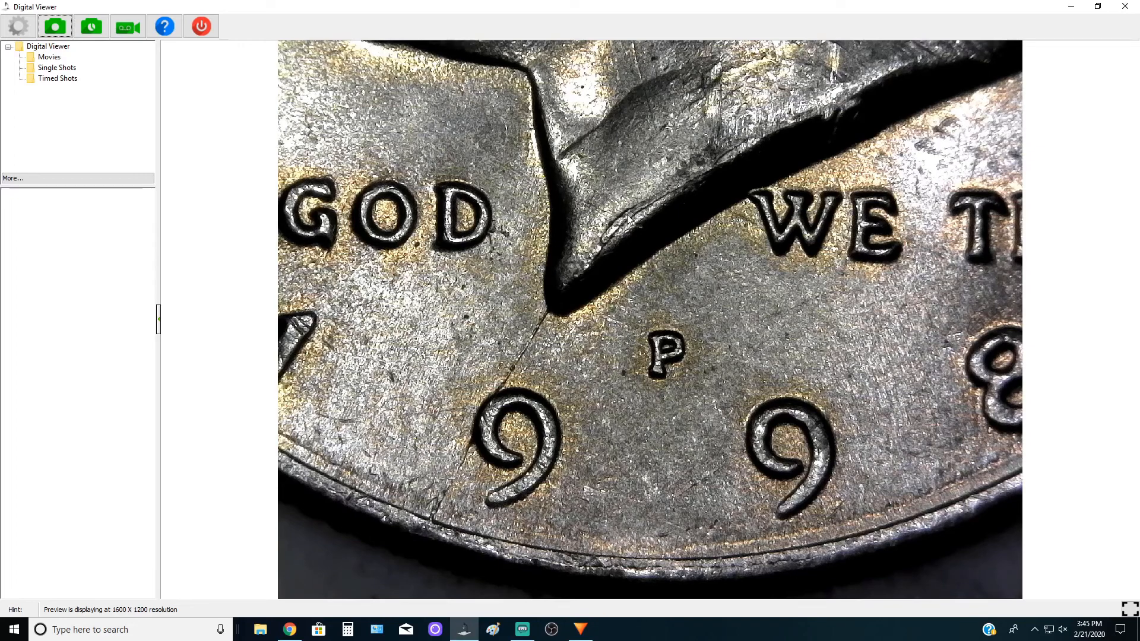
pyautogui.moveTo(856, 316)
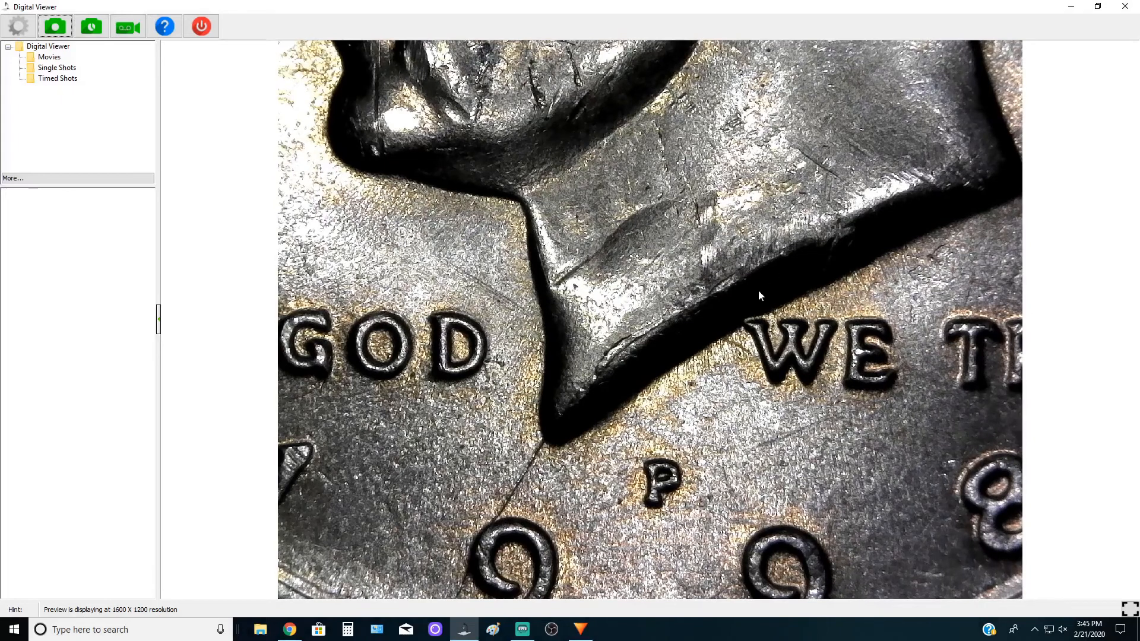
pyautogui.moveTo(640, 338)
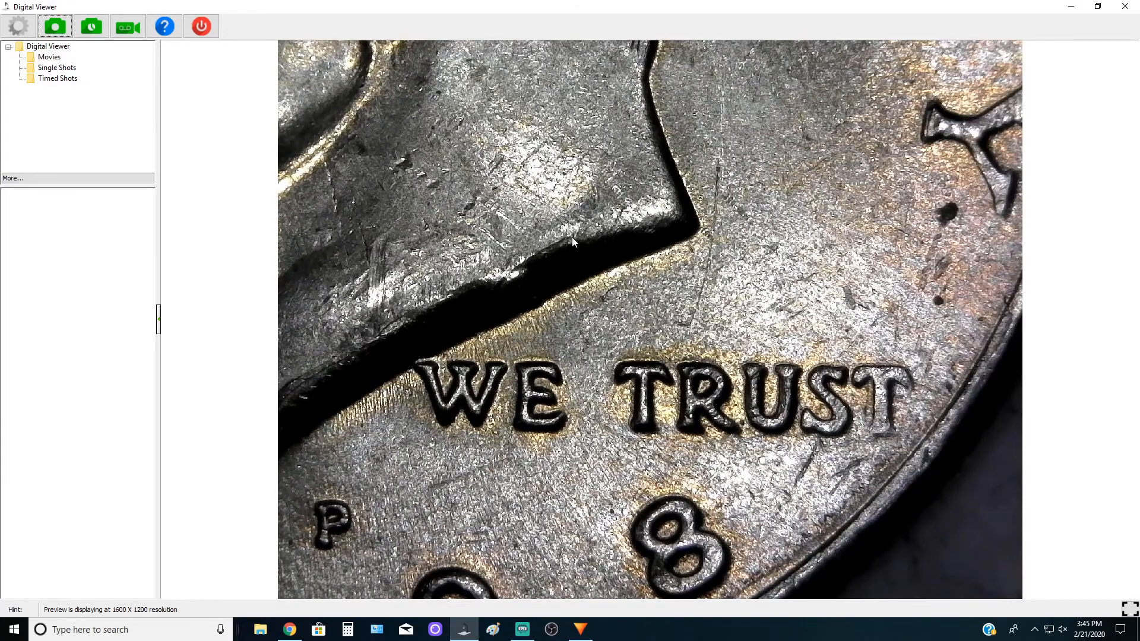
pyautogui.moveTo(572, 294)
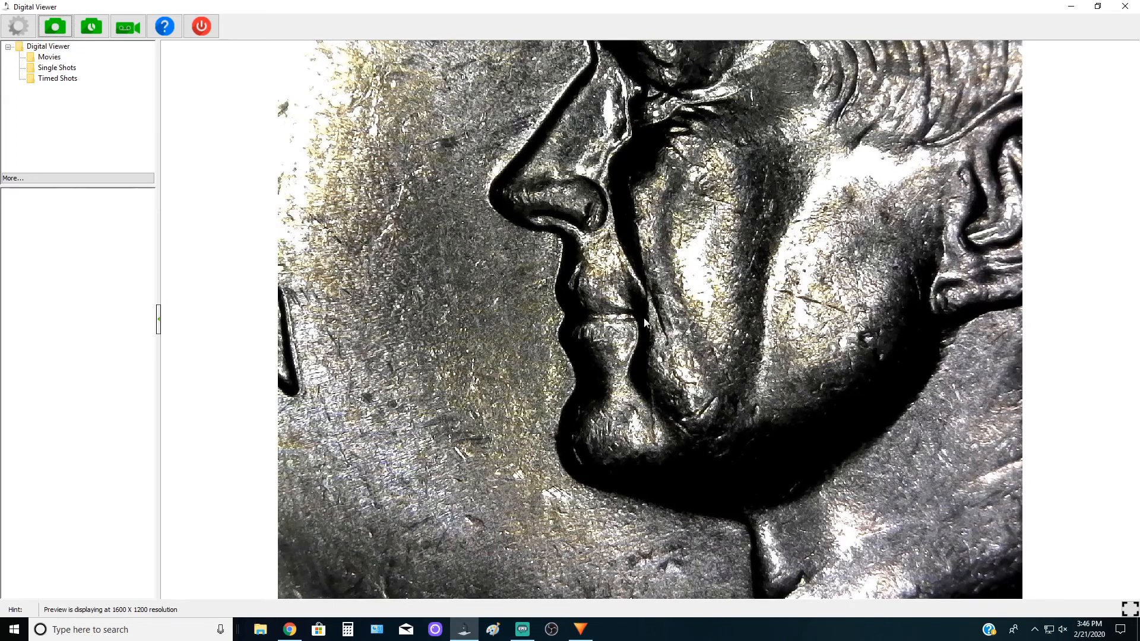
pyautogui.moveTo(658, 471)
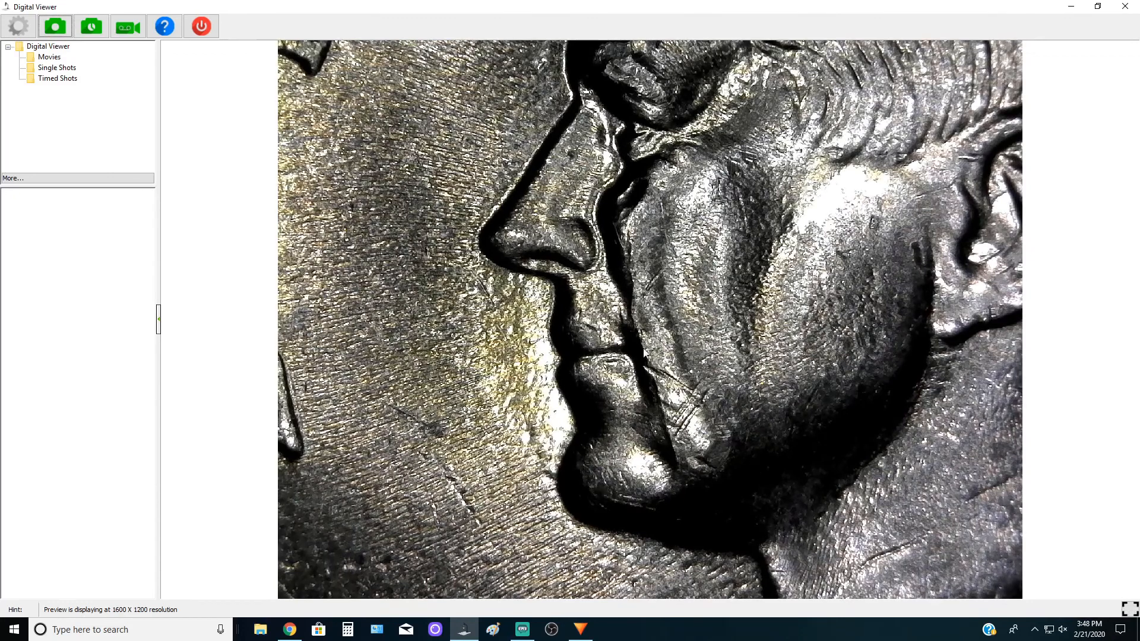
pyautogui.moveTo(662, 452)
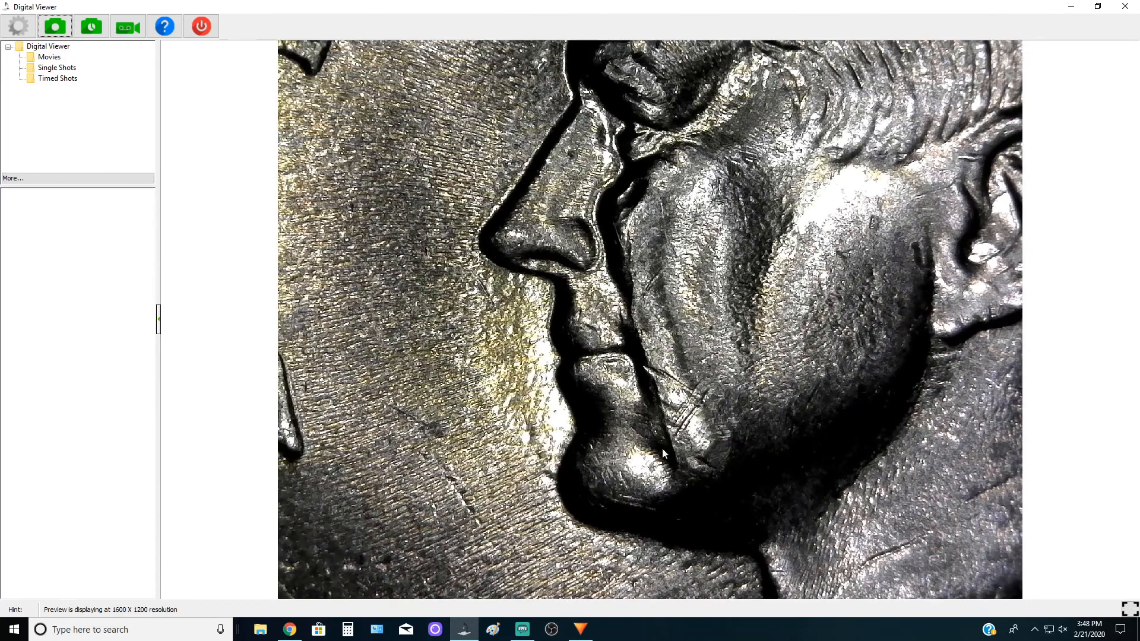